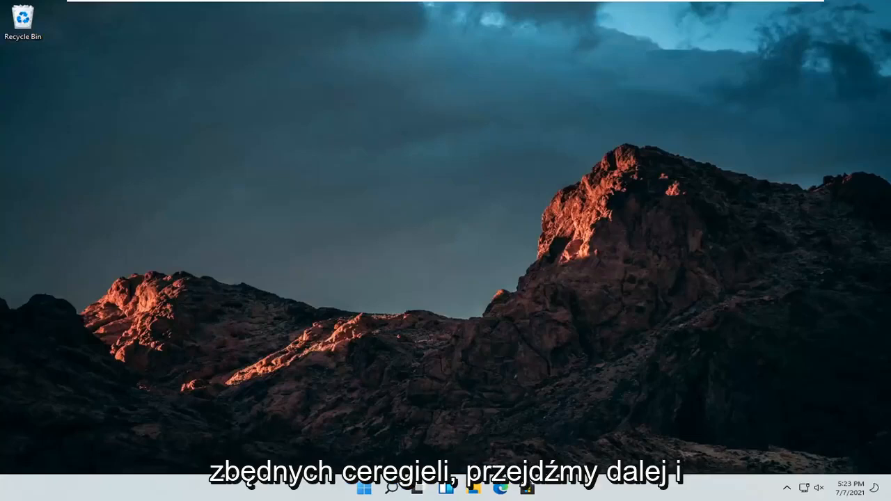
{"action": "mouse_move", "coordinate": [633, 259]}
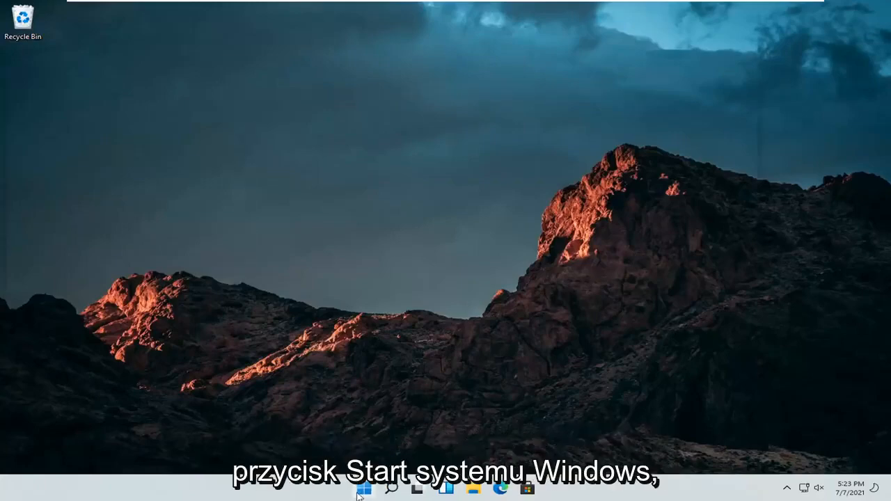
Step: Bring up the Start button's quick-link menu on the desktop
{"action": "right_click", "coordinate": [363, 488]}
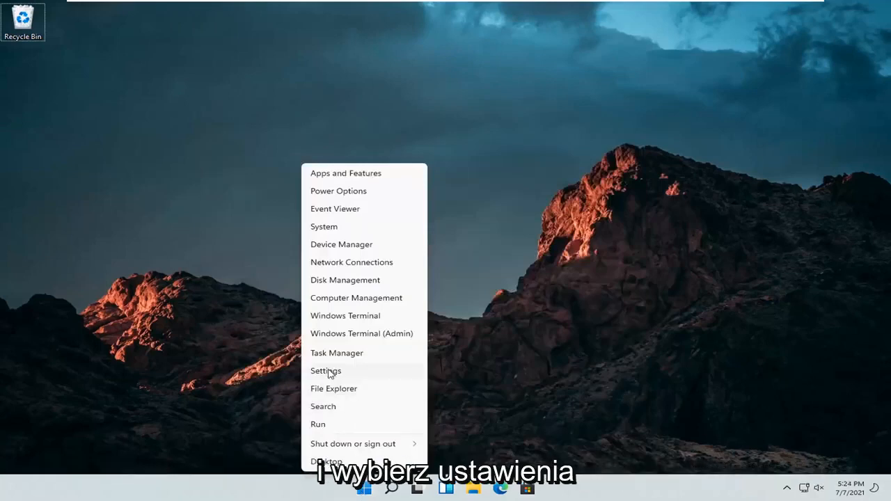
Step: In Settings > Gaming > Xbox Game Bar, have the 'Open Xbox Game Bar using this' toggle On
{"action": "left_click", "coordinate": [326, 370]}
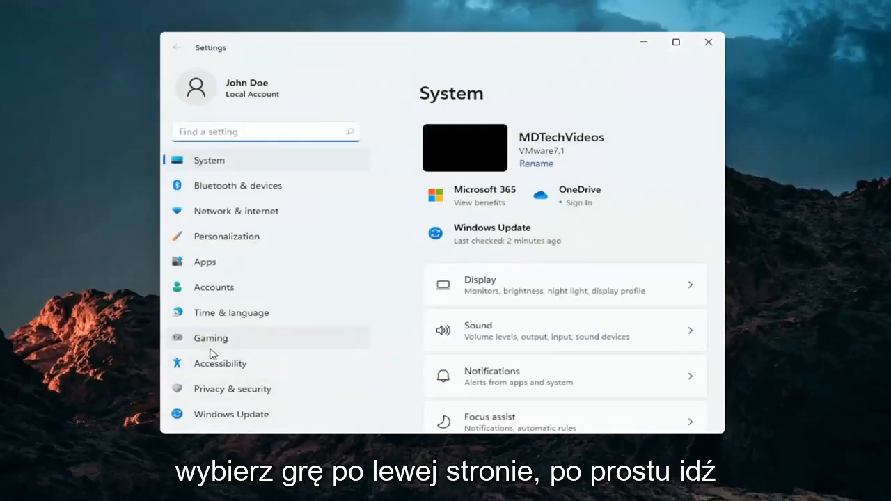
{"action": "left_click", "coordinate": [210, 339]}
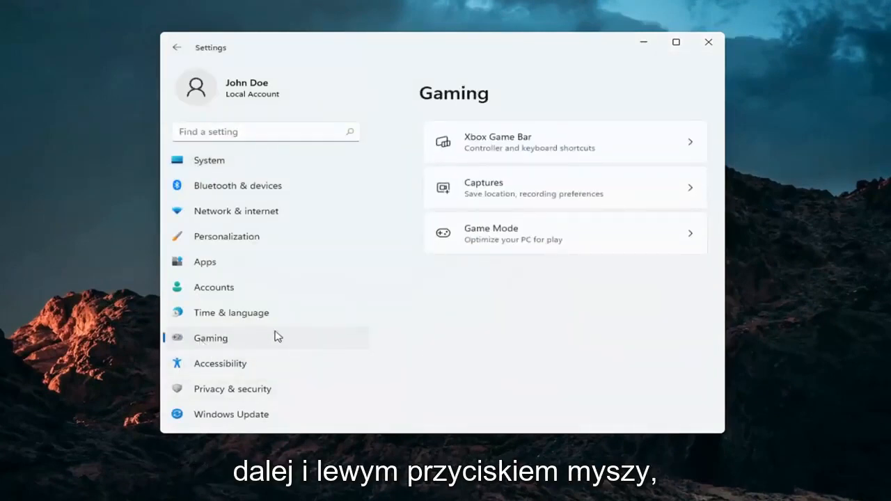
{"action": "left_click", "coordinate": [564, 142]}
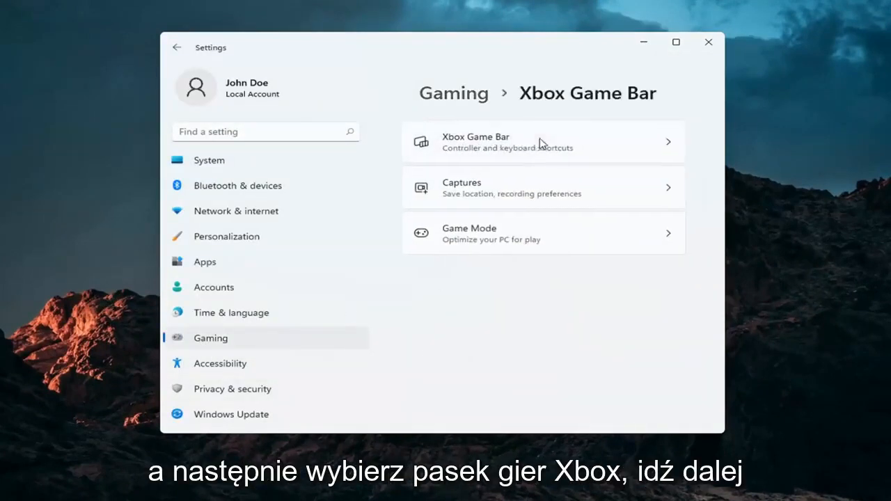
{"action": "left_click", "coordinate": [543, 142]}
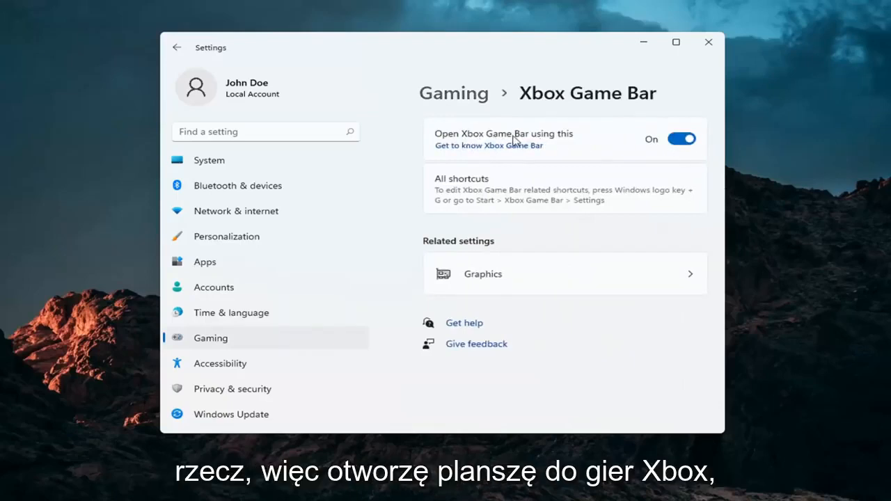
{"action": "mouse_move", "coordinate": [597, 138]}
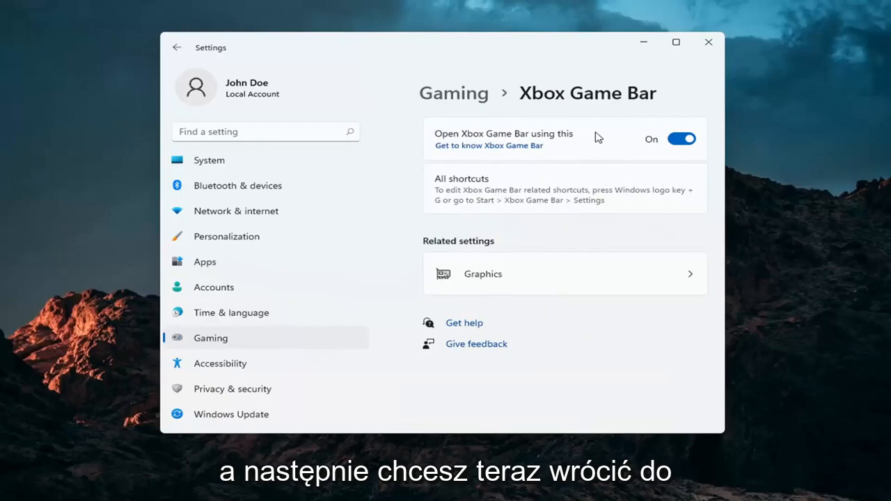
Step: In Apps & features, filter the installed app list by 'xbox'
{"action": "left_click", "coordinate": [203, 262]}
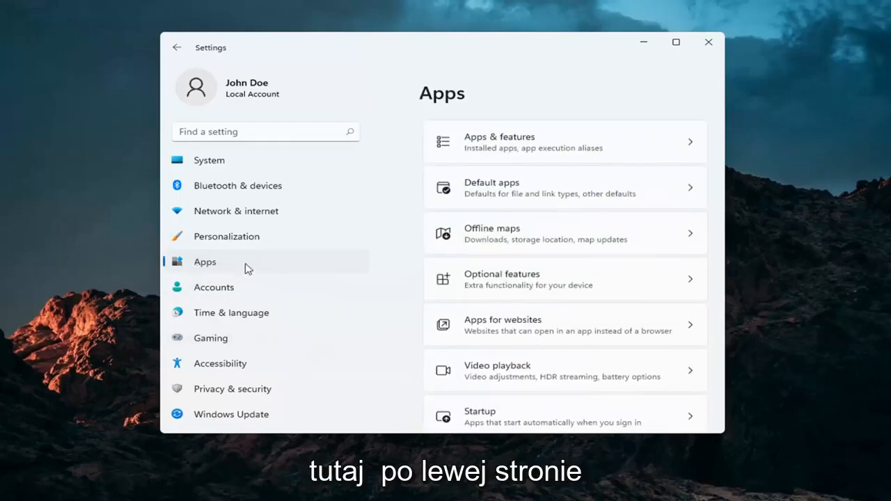
{"action": "mouse_move", "coordinate": [504, 142]}
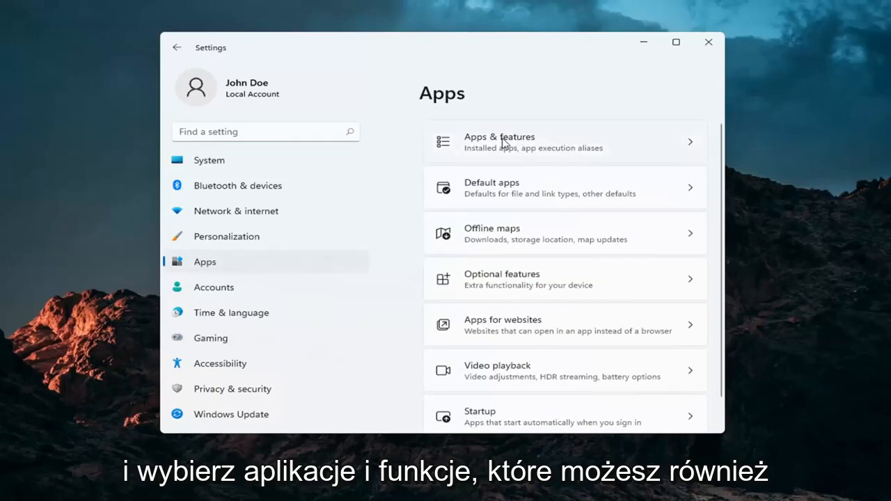
{"action": "left_click", "coordinate": [564, 142]}
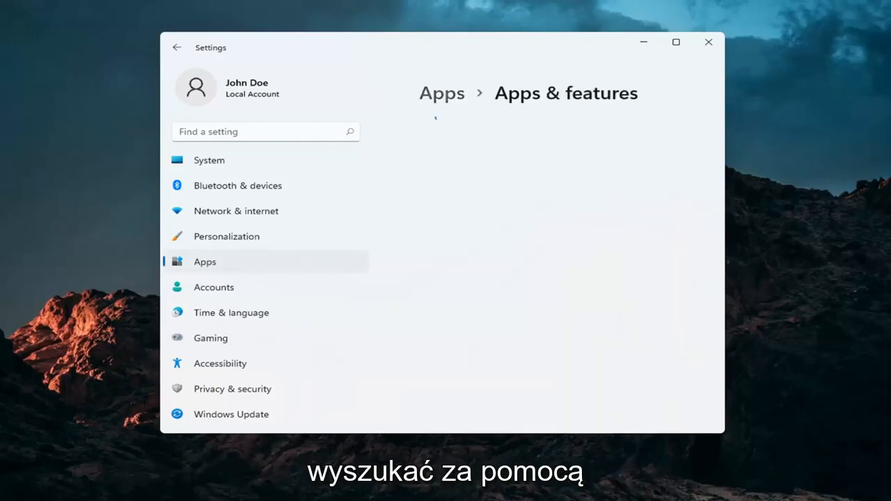
{"action": "mouse_move", "coordinate": [487, 323]}
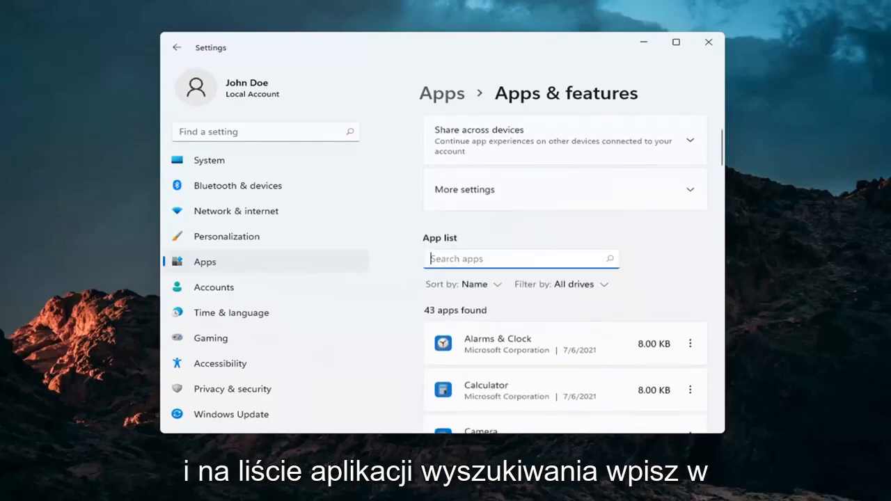
{"action": "type", "text": "xbox"}
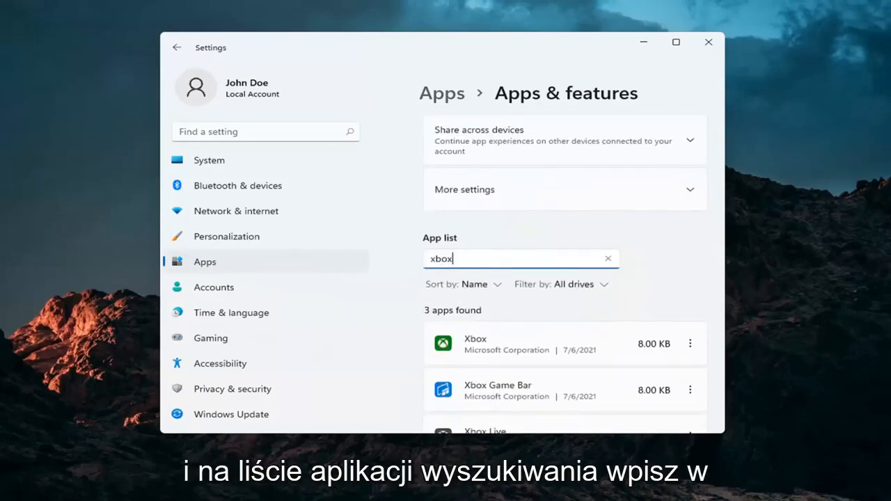
{"action": "scroll", "scroll_direction": "down", "scroll_amount": 3}
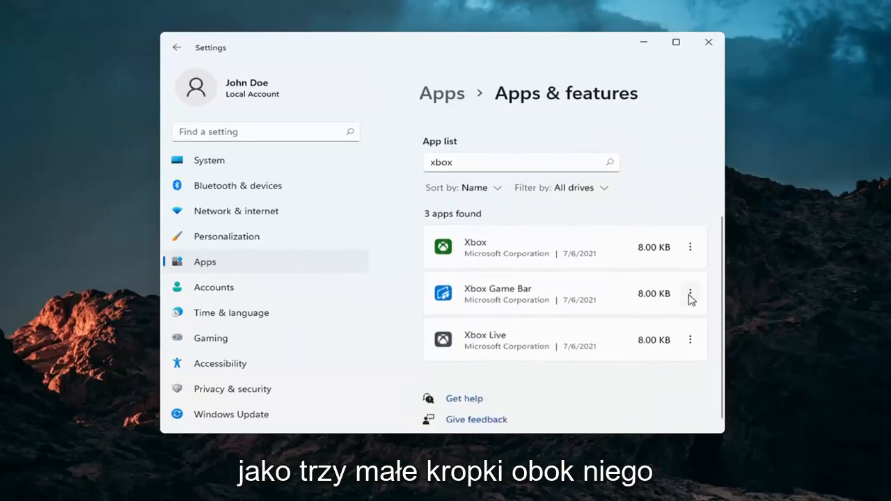
Step: In Xbox Game Bar's advanced options, set background running to Power optimized (recommended)
{"action": "left_click", "coordinate": [690, 292]}
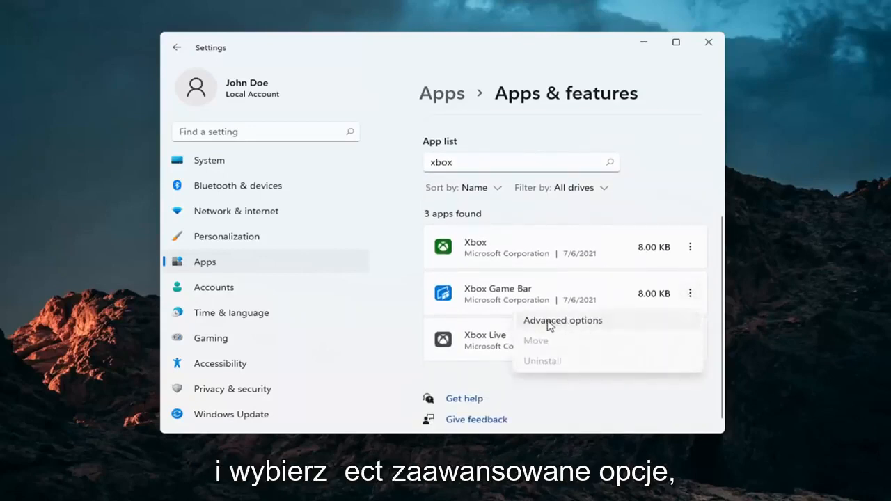
{"action": "left_click", "coordinate": [562, 320]}
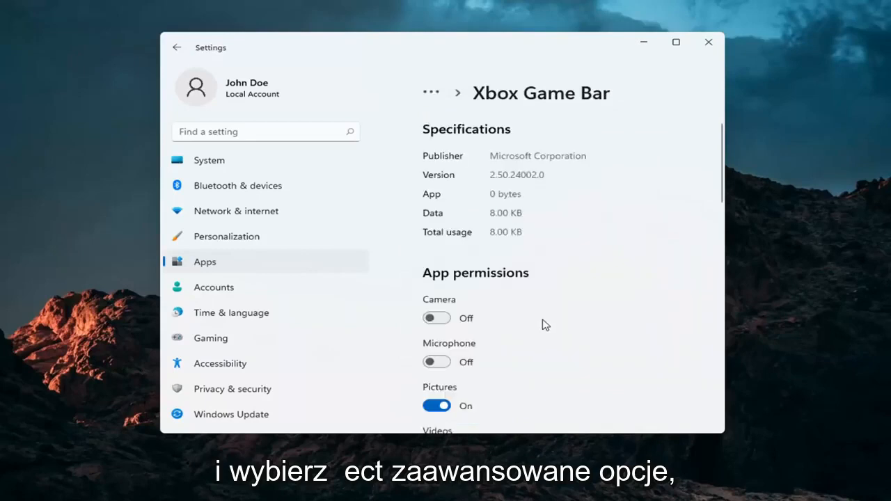
{"action": "scroll", "scroll_direction": "down", "scroll_amount": 3}
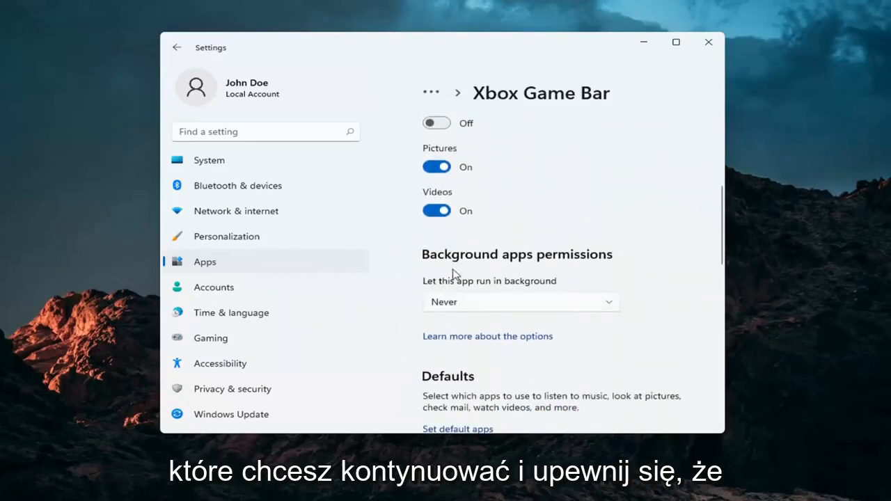
{"action": "left_click", "coordinate": [520, 301]}
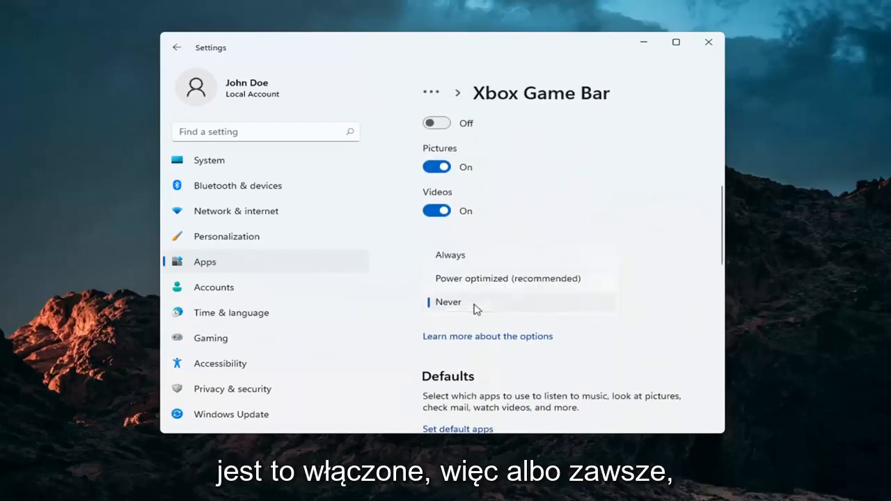
{"action": "mouse_move", "coordinate": [456, 293]}
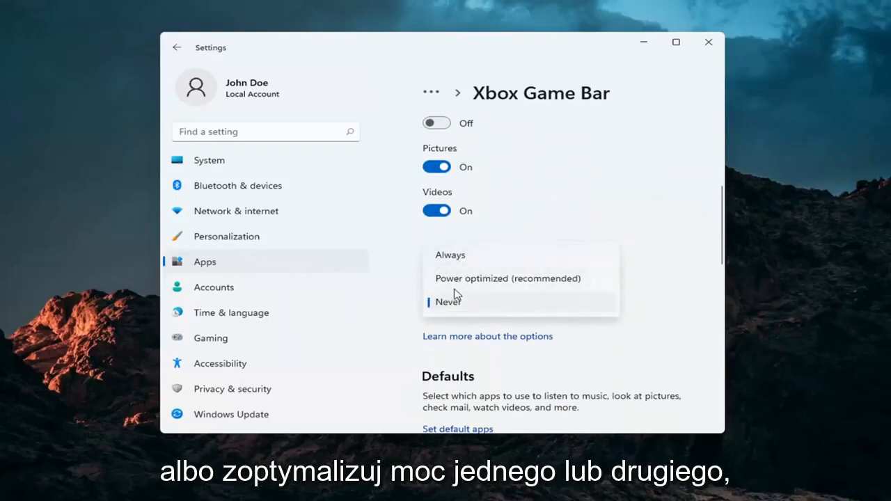
{"action": "left_click", "coordinate": [448, 301]}
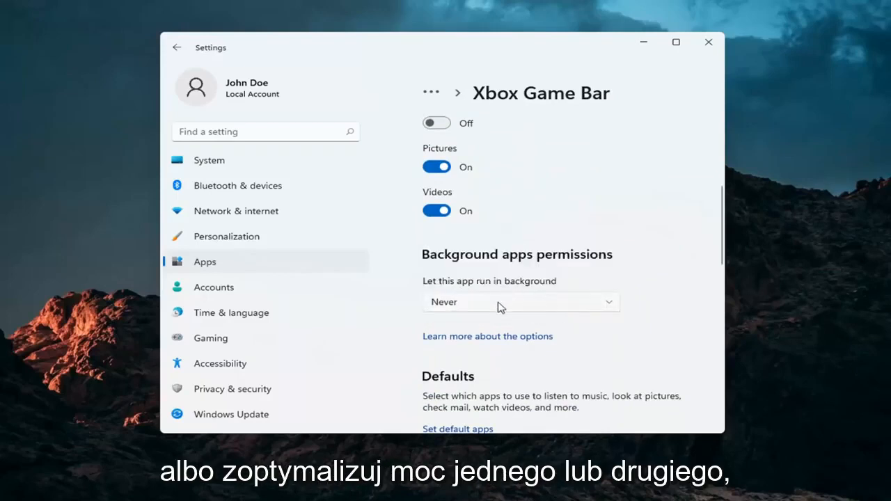
Step: Repair the Xbox Game Bar app from the Reset section and wait for the check mark
{"action": "scroll", "scroll_direction": "down", "scroll_amount": 3}
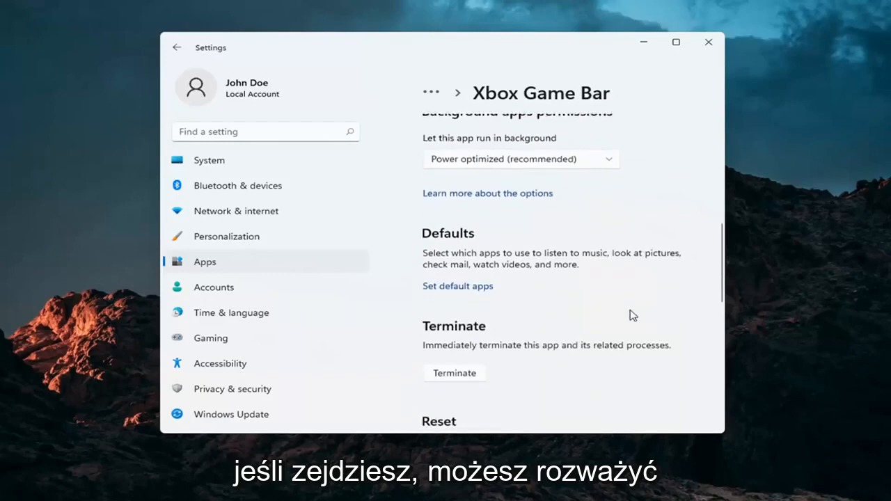
{"action": "scroll", "scroll_direction": "down", "scroll_amount": 3}
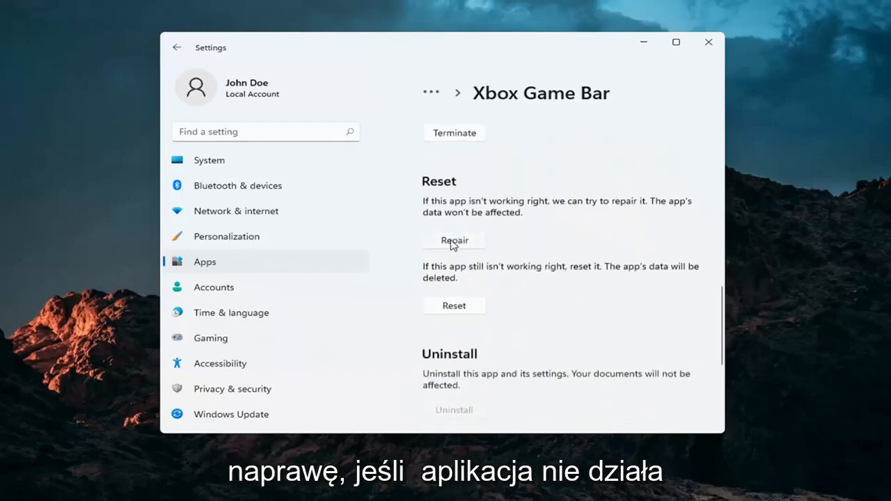
{"action": "mouse_move", "coordinate": [562, 214]}
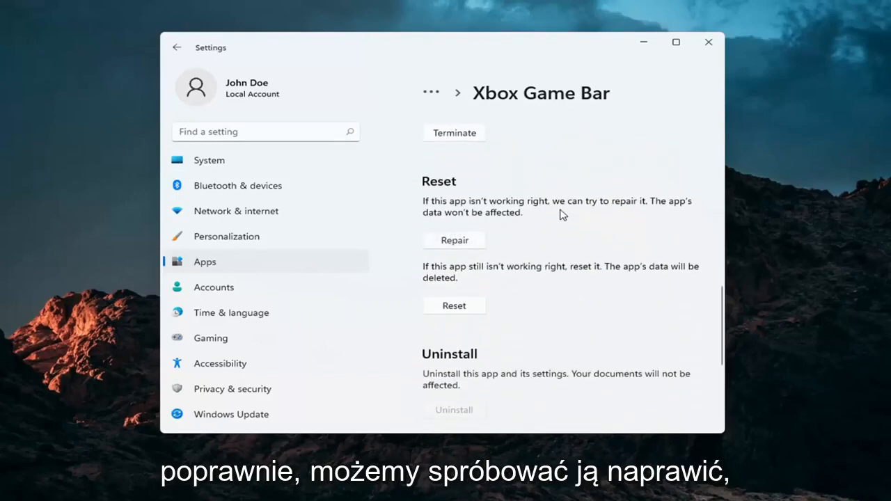
{"action": "mouse_move", "coordinate": [444, 238]}
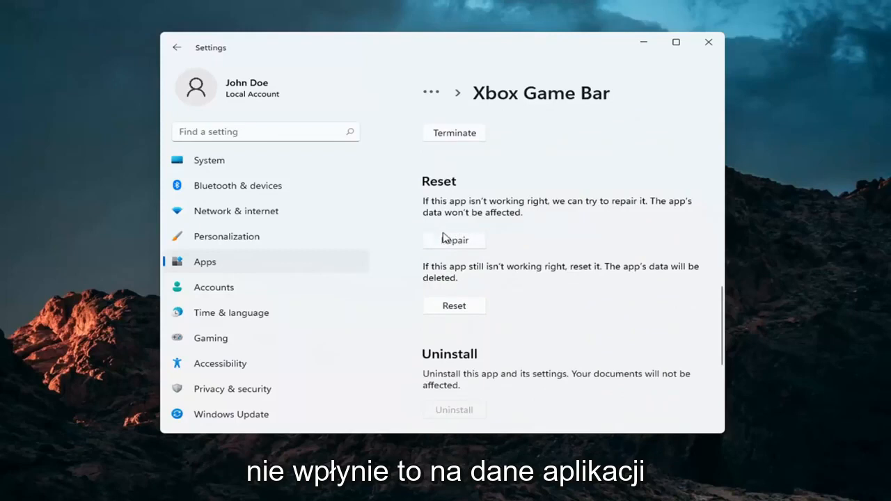
{"action": "left_click", "coordinate": [454, 239]}
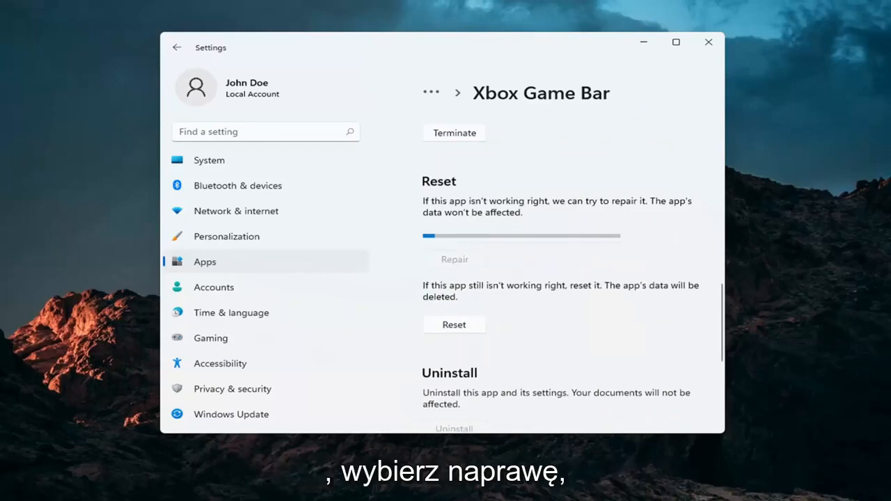
{"action": "left_click", "coordinate": [454, 259]}
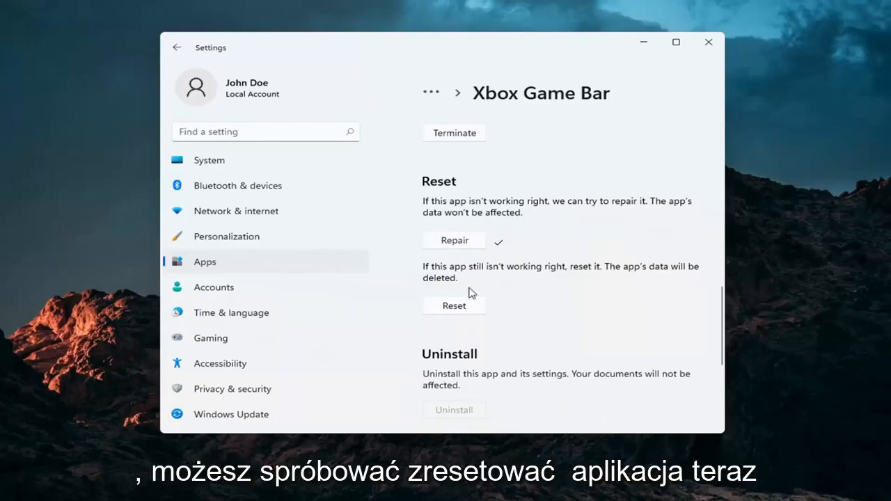
{"action": "mouse_move", "coordinate": [465, 277]}
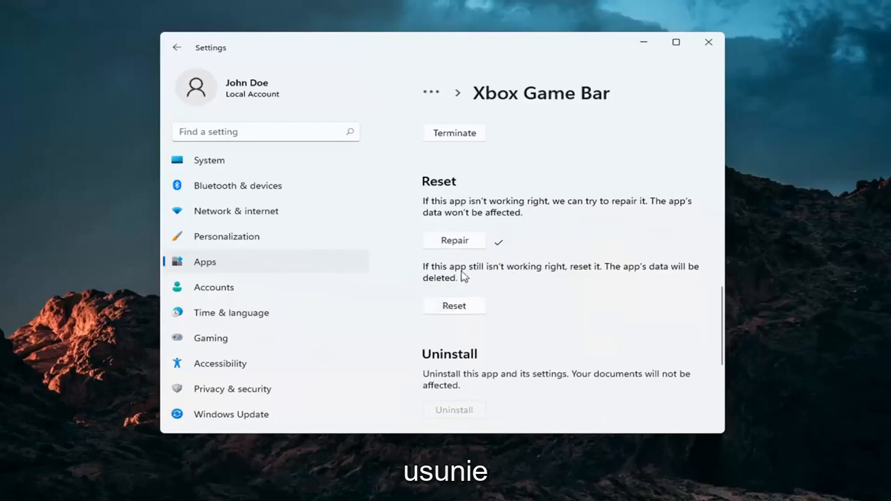
{"action": "mouse_move", "coordinate": [612, 128]}
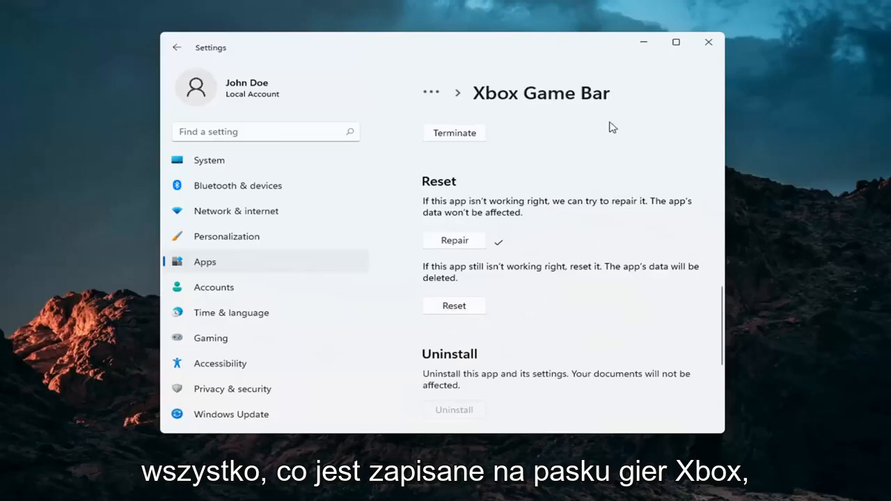
{"action": "mouse_move", "coordinate": [462, 111]}
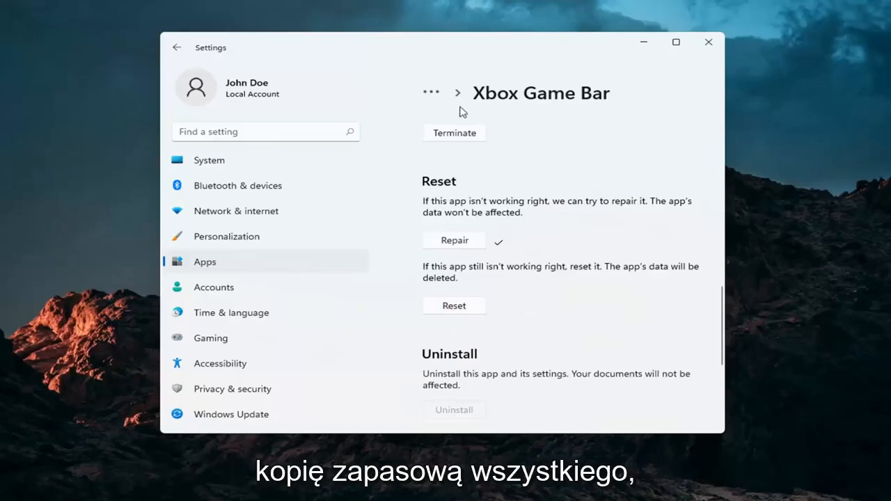
Step: Reset the Xbox Game Bar app, confirming deletion of its data
{"action": "left_click", "coordinate": [454, 306]}
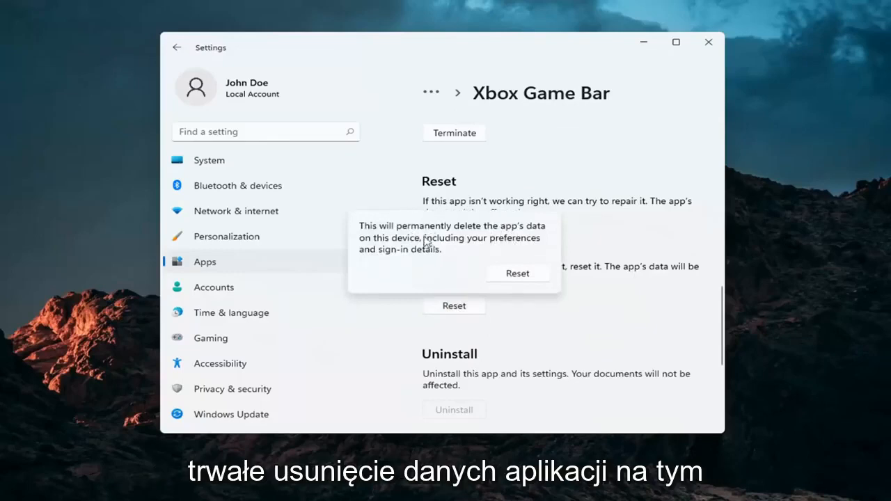
{"action": "mouse_move", "coordinate": [466, 246]}
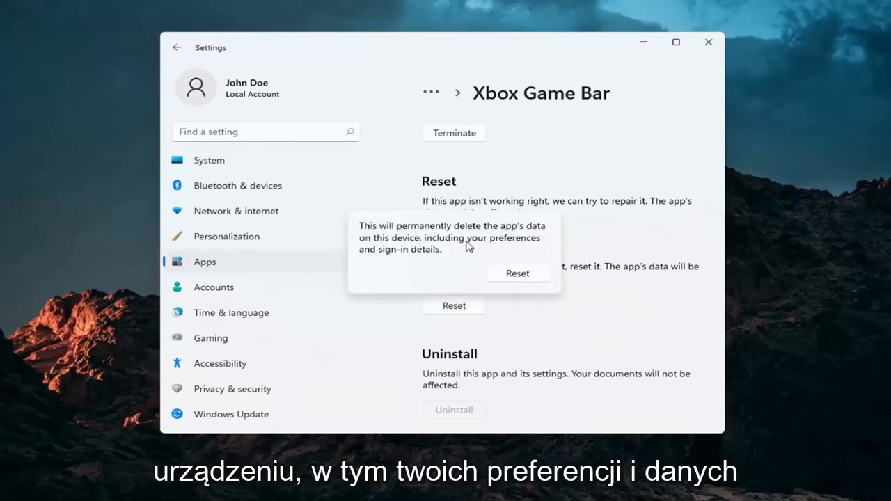
{"action": "mouse_move", "coordinate": [429, 262]}
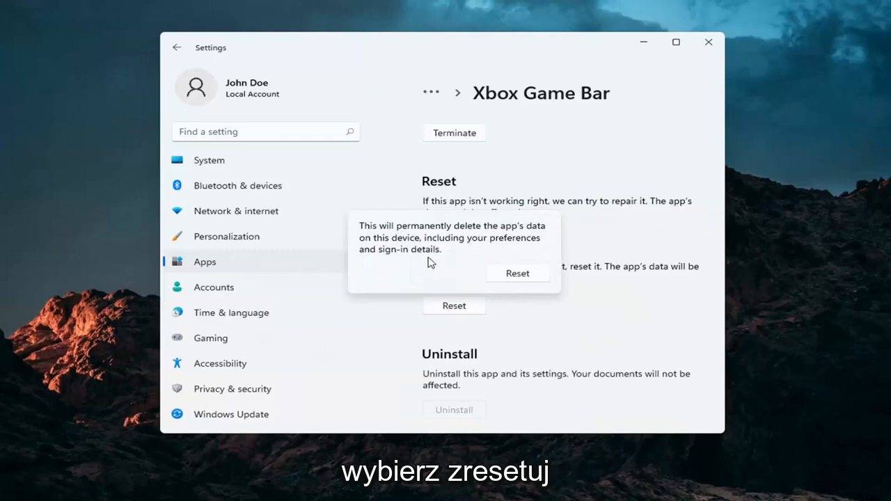
{"action": "left_click", "coordinate": [518, 273]}
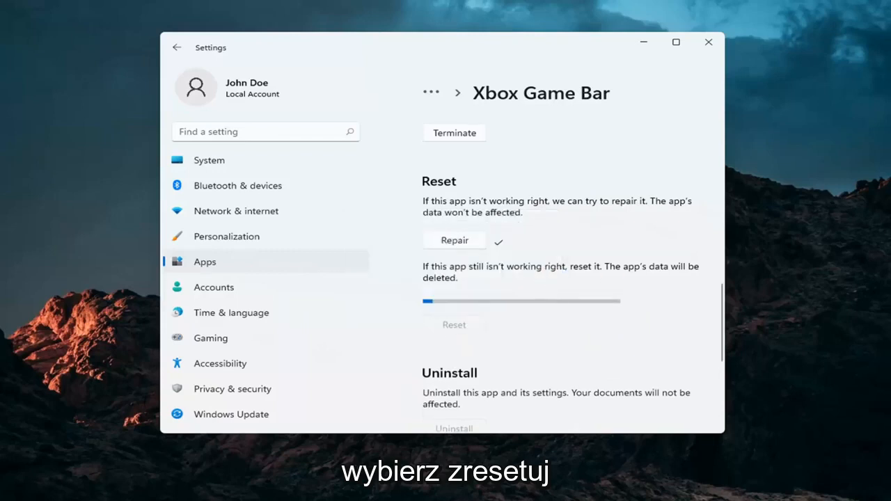